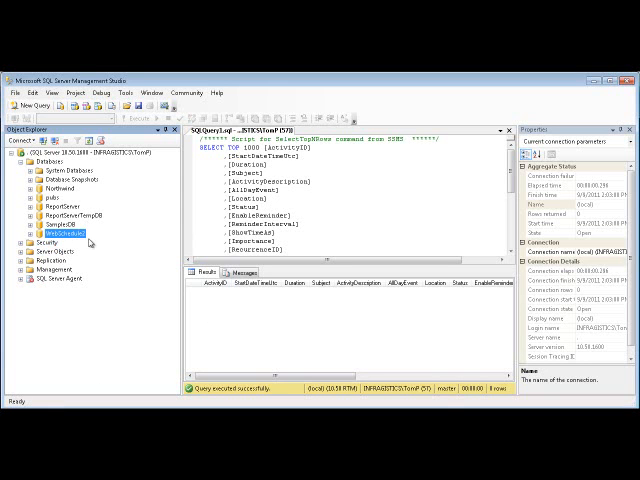
Expand Public > Public Documents > Infragistics > ASP.NET > WebSchedule to reach the Data folder
click(26, 224)
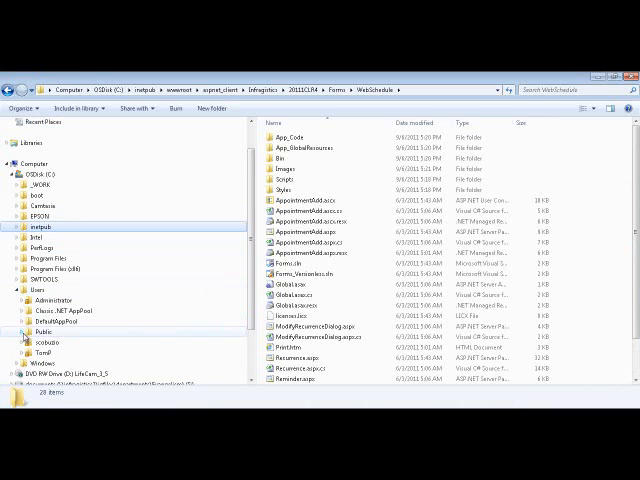
click(28, 323)
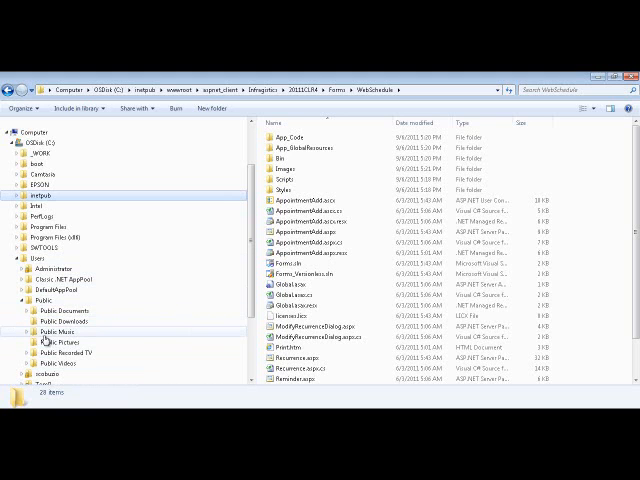
click(26, 310)
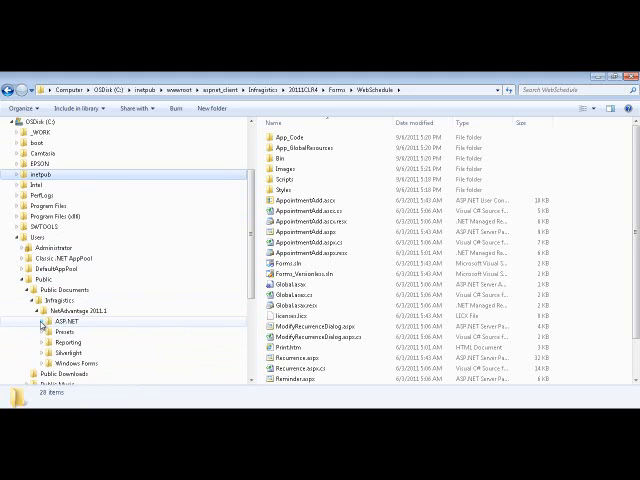
click(38, 322)
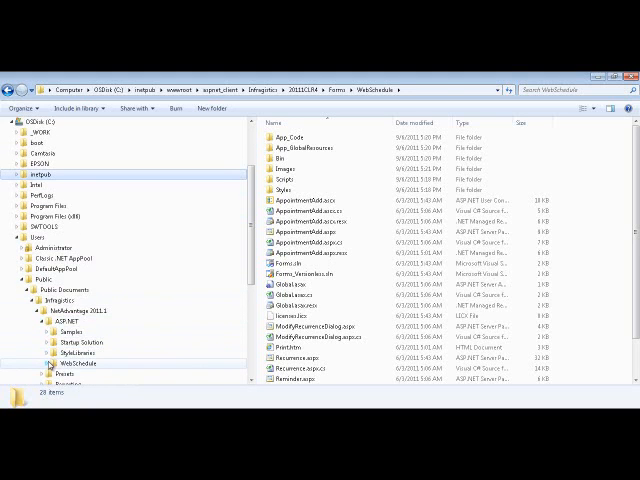
click(70, 363)
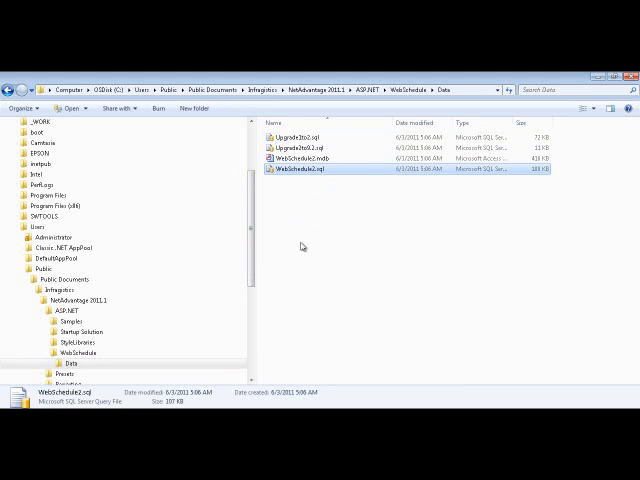
mouse_move(309, 229)
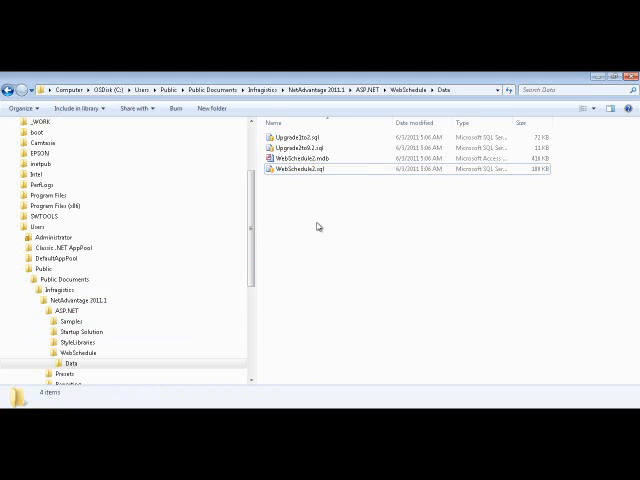
mouse_move(351, 247)
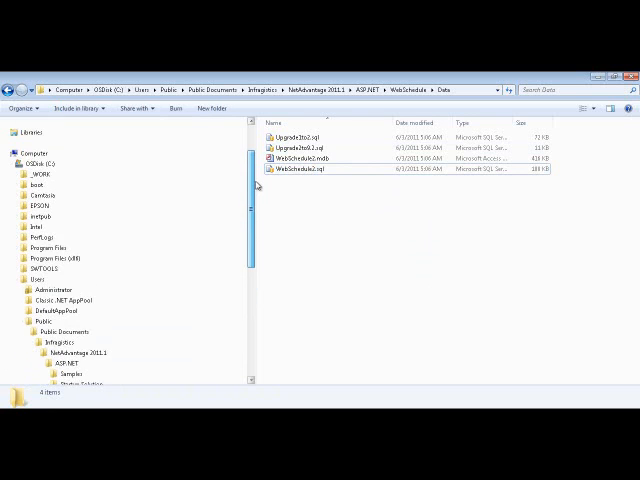
Navigate to inetpub\wwwroot\aspnet_client\Infragistics\20111CLR4\Forms\WebSchedule containing Web.config
scroll(down, 3)
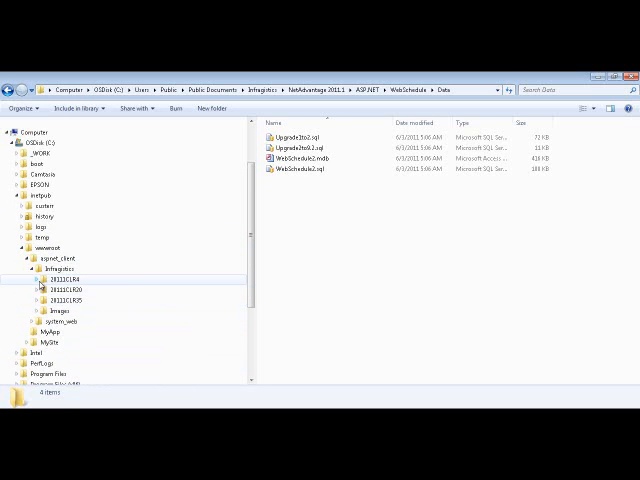
click(42, 279)
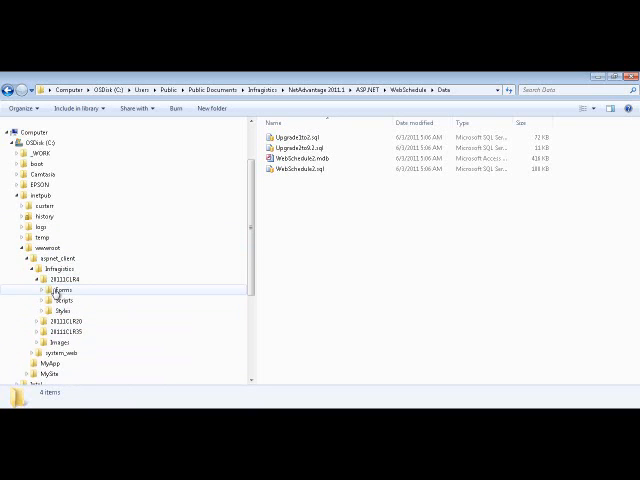
click(61, 311)
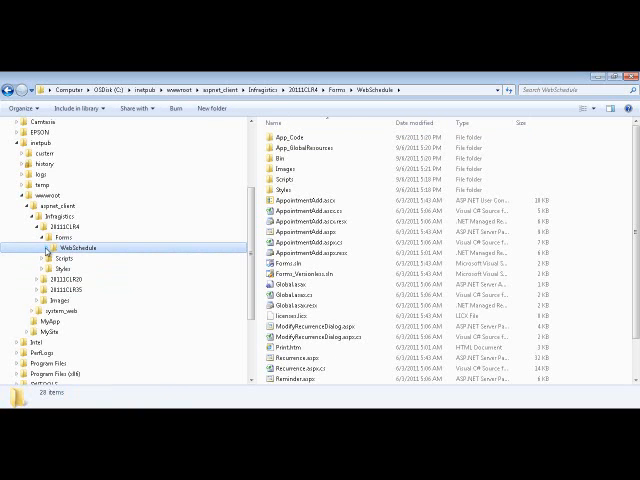
click(51, 247)
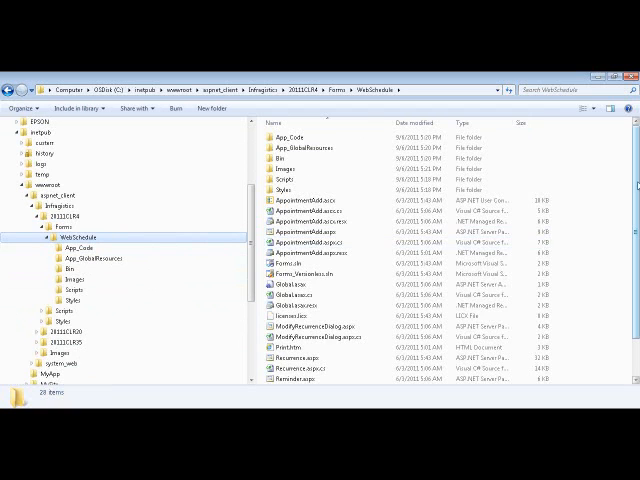
scroll(down, 3)
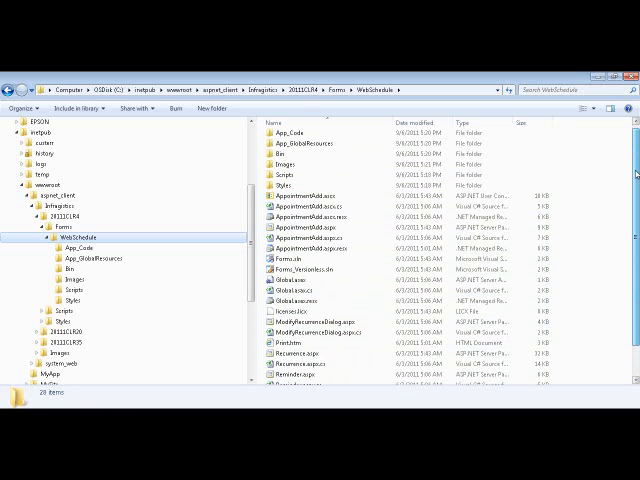
scroll(down, 3)
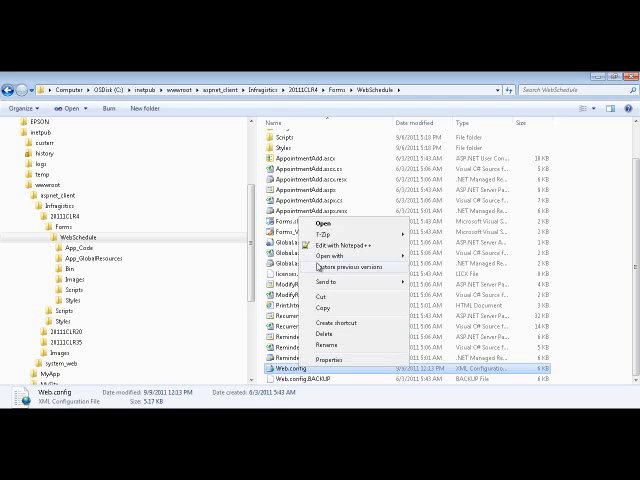
Open Web.config and Web.config.BACKUP in Notepad++ and inspect the backup's system.webServer block
click(330, 244)
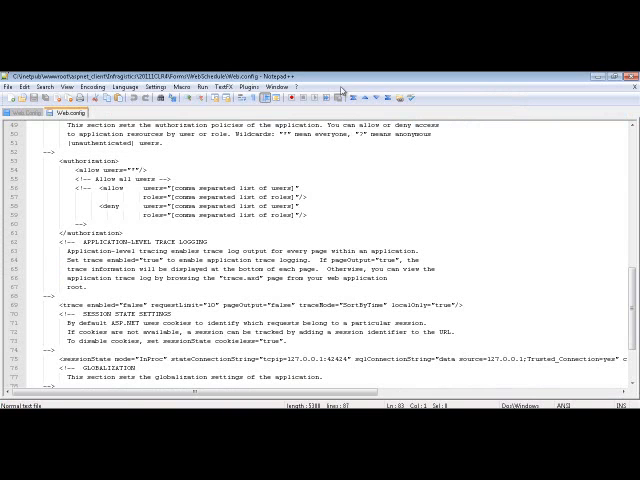
scroll(down, 3)
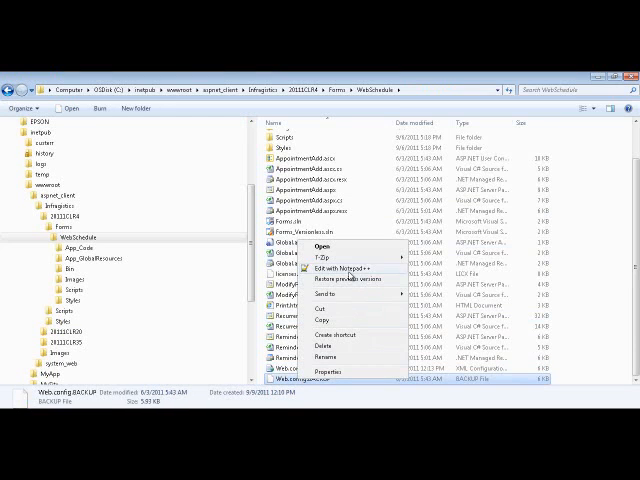
click(334, 278)
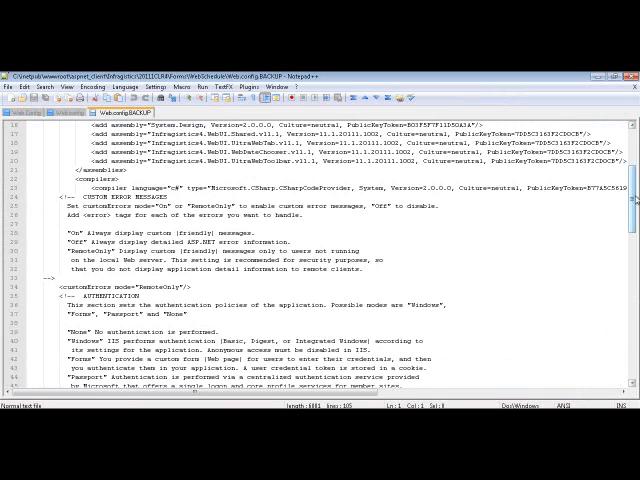
scroll(down, 3)
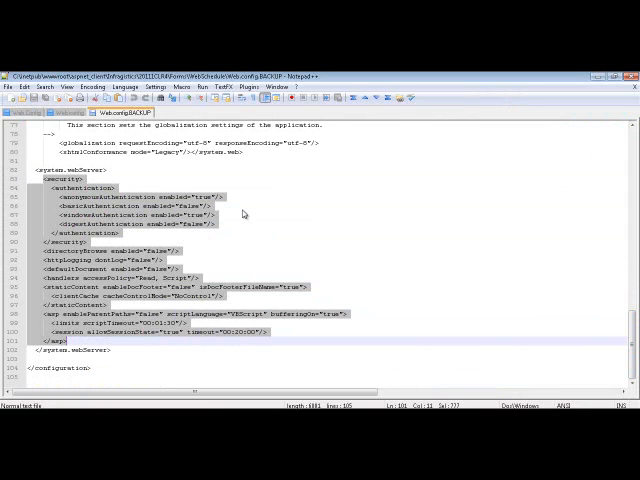
mouse_move(269, 238)
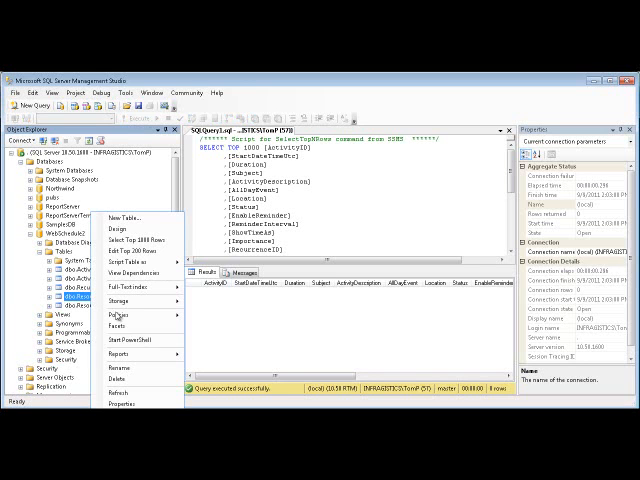
mouse_move(130, 354)
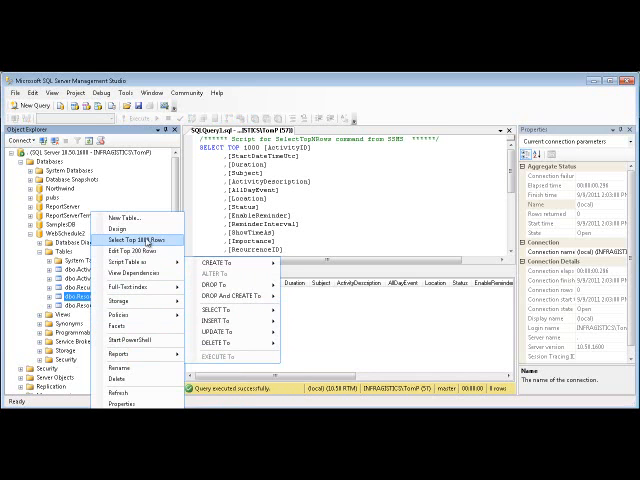
Run Select Top 1000 Rows on dbo.Resource, showing the single Unassigned resource
click(135, 238)
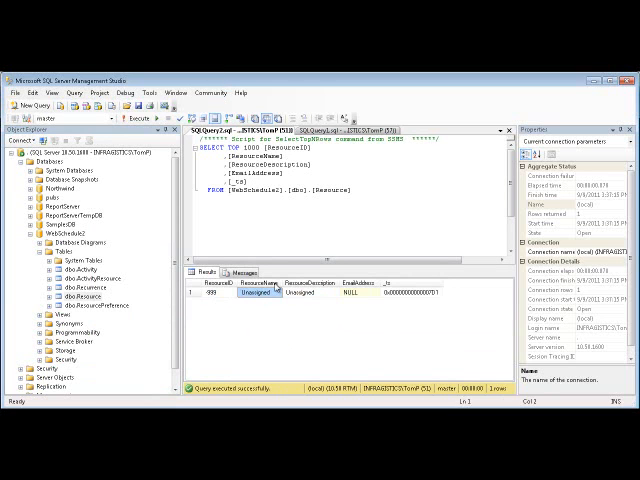
mouse_move(277, 337)
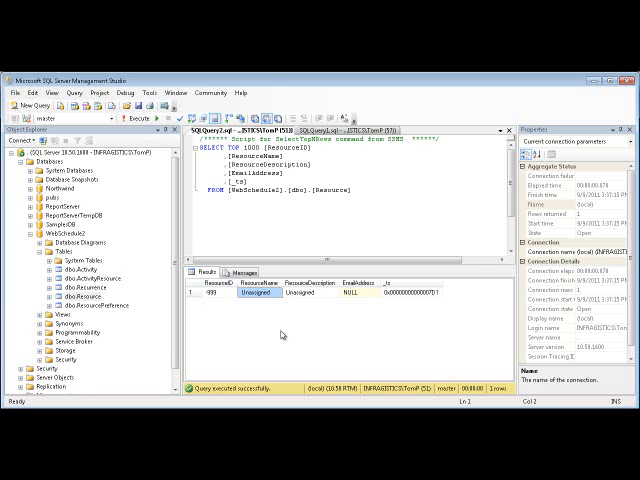
mouse_move(282, 335)
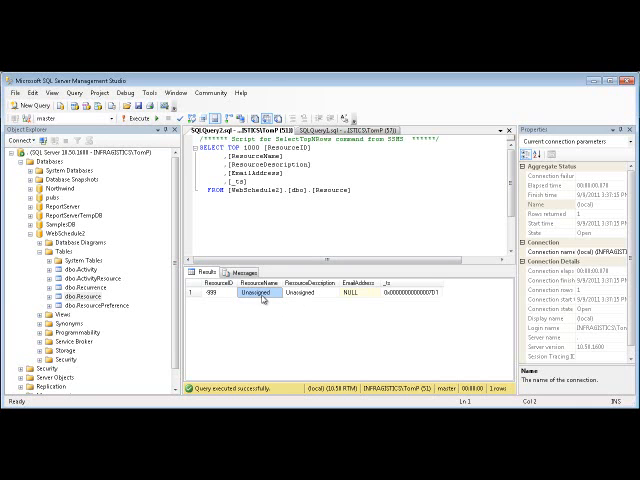
mouse_move(380, 320)
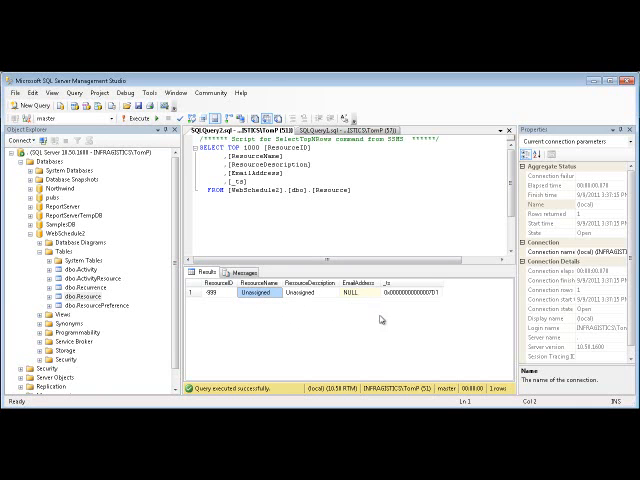
mouse_move(345, 349)
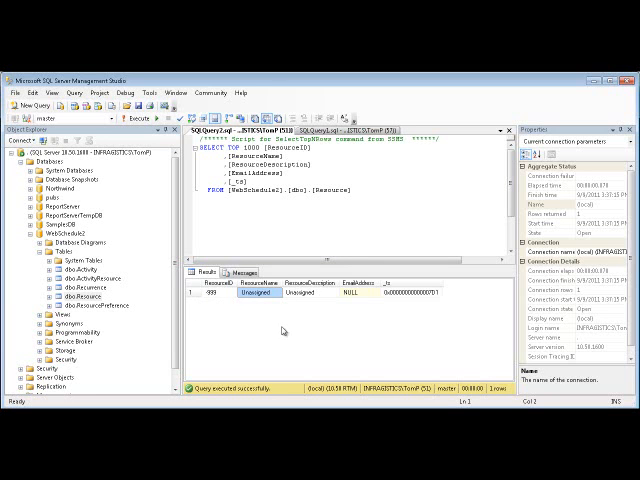
mouse_move(303, 349)
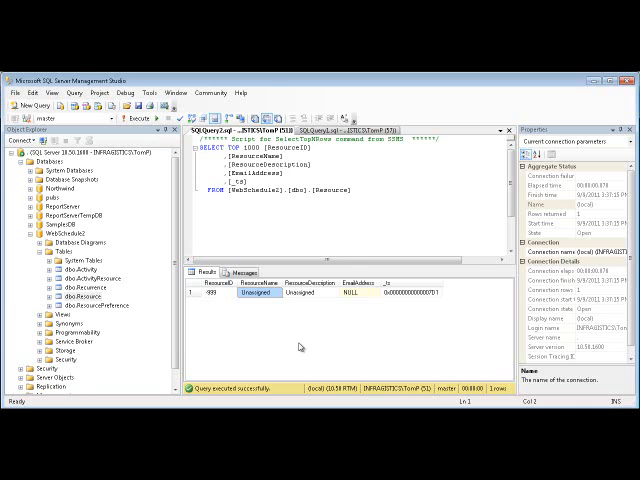
mouse_move(311, 348)
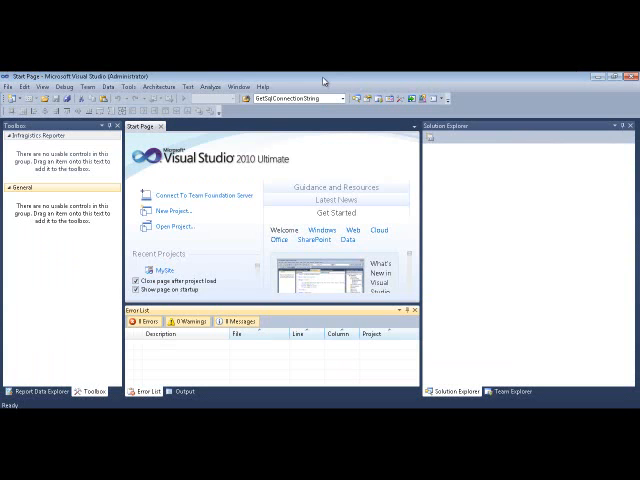
mouse_move(320, 80)
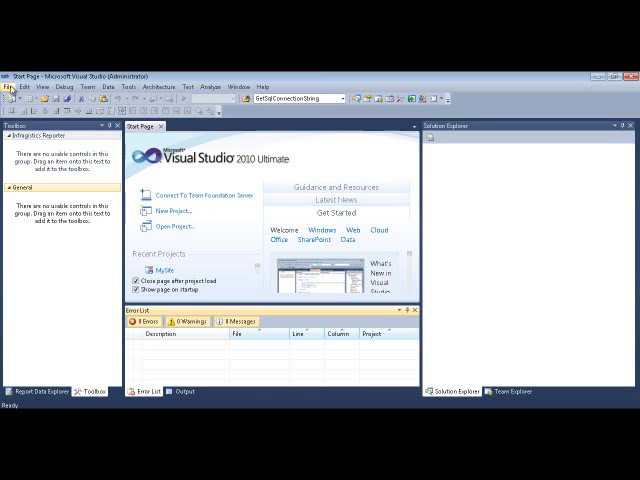
click(15, 86)
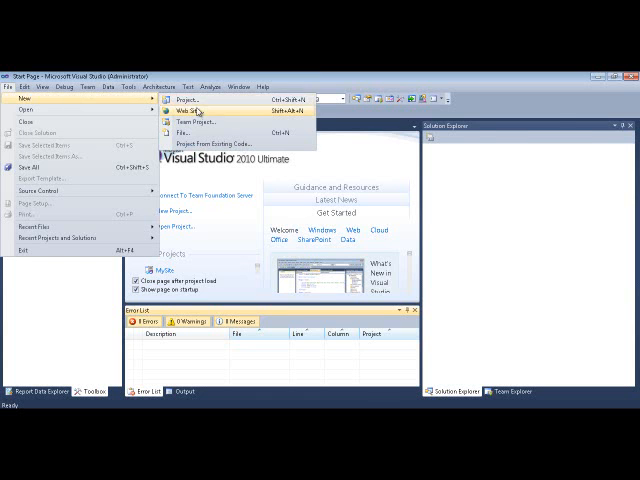
click(188, 98)
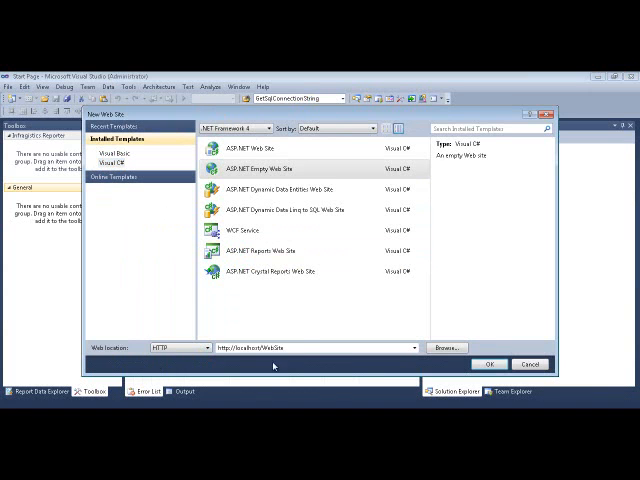
double_click(268, 347)
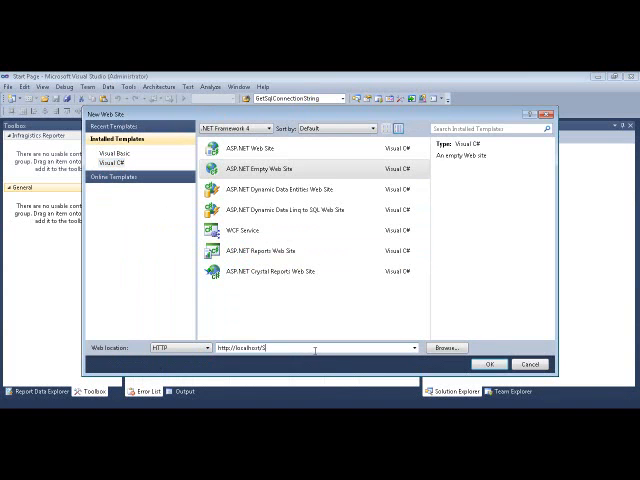
text(ScheduleSite)
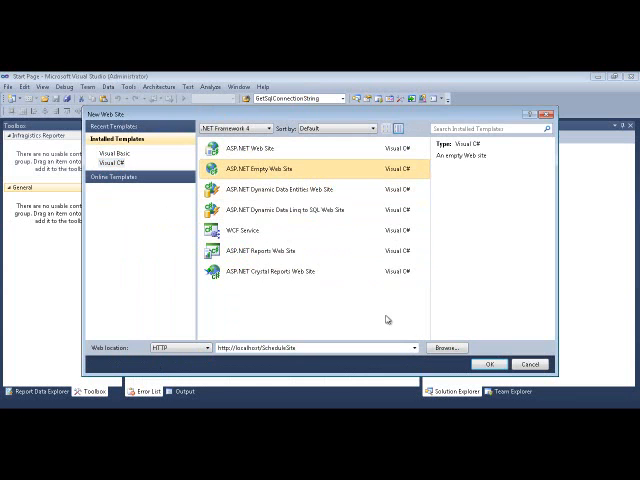
click(490, 363)
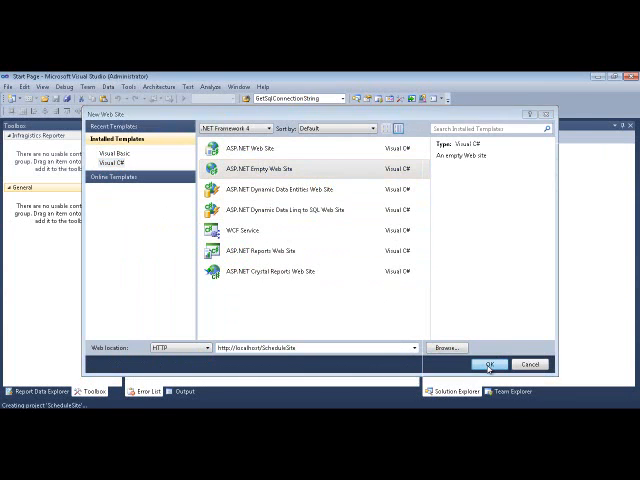
click(490, 364)
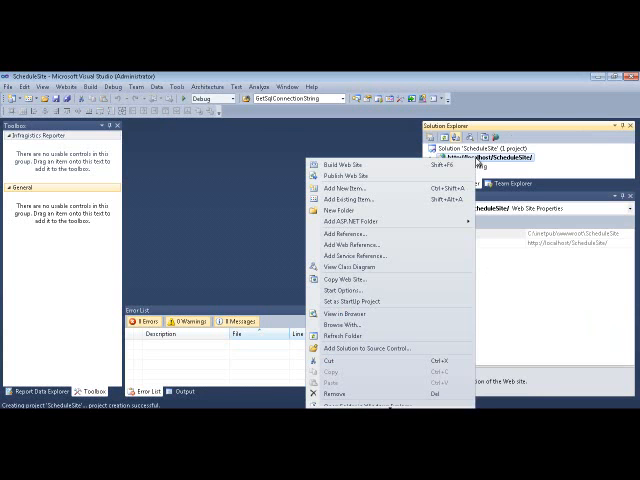
mouse_move(345, 176)
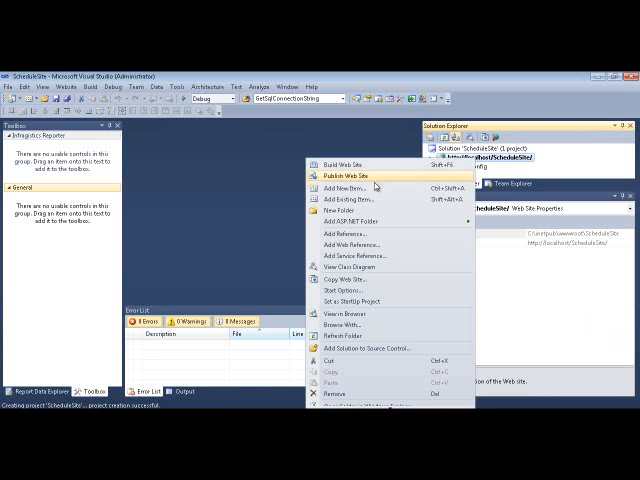
Add a Default.aspx web form and drop WebScheduleInfo1 into its form div
click(345, 187)
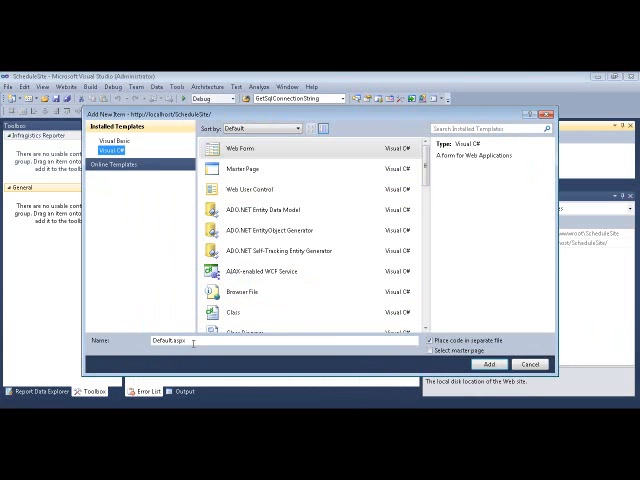
click(488, 363)
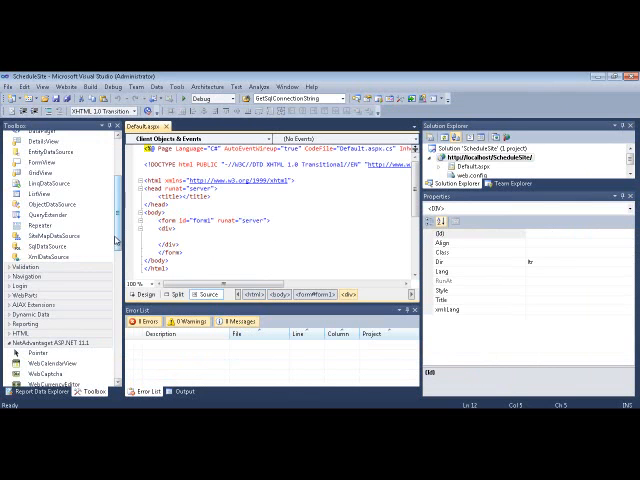
scroll(down, 3)
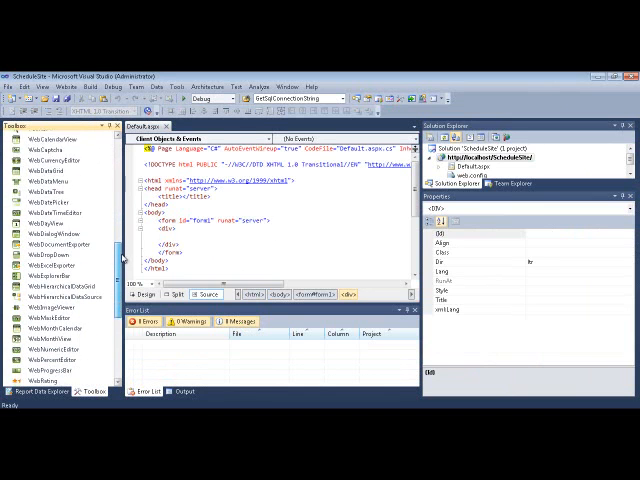
scroll(down, 3)
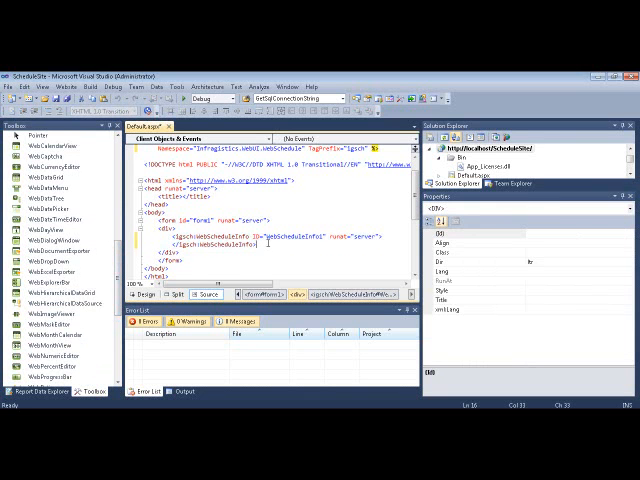
scroll(down, 3)
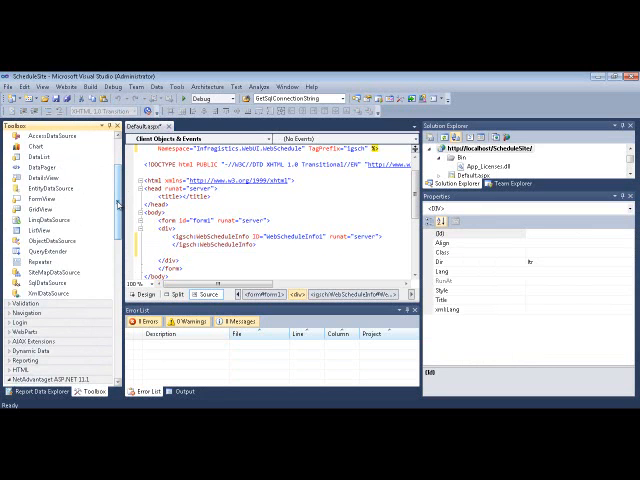
Add SqlDataSource1 and begin a new SQL Server-authenticated connection to WebSchedule2
click(48, 285)
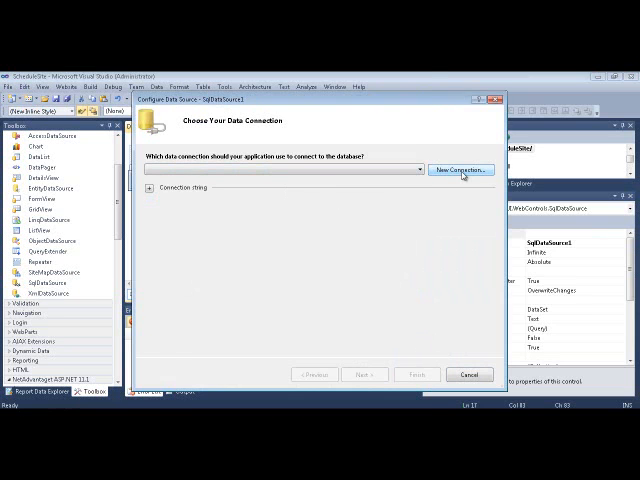
click(458, 169)
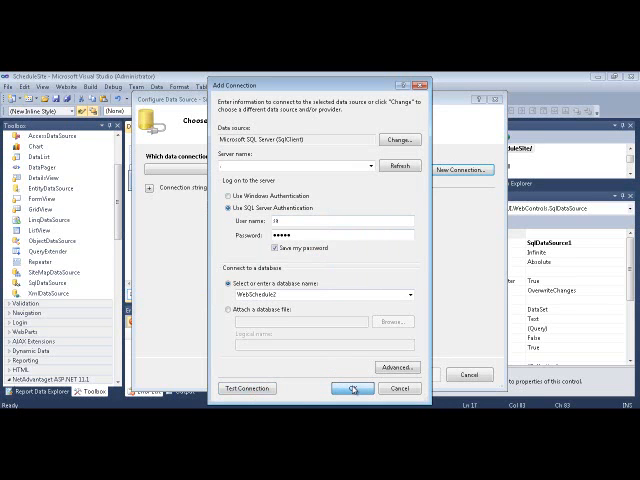
Save the connection as WebSchedule2ConnectionString and choose Specify a custom SQL statement
click(351, 388)
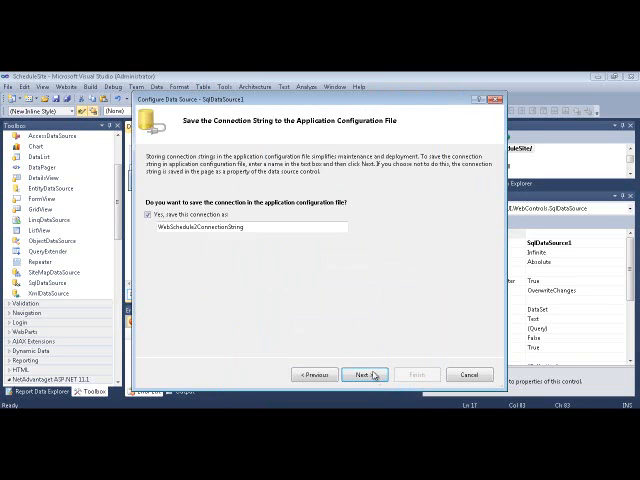
click(363, 374)
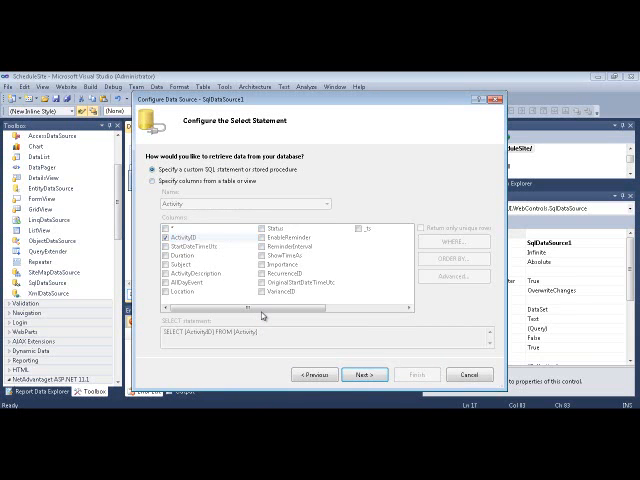
click(365, 374)
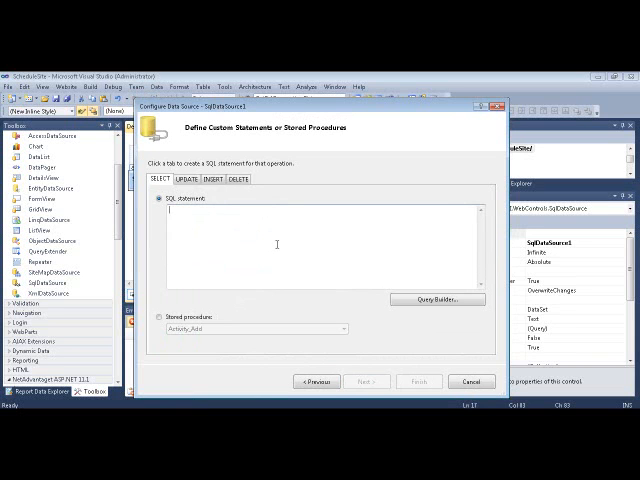
click(317, 381)
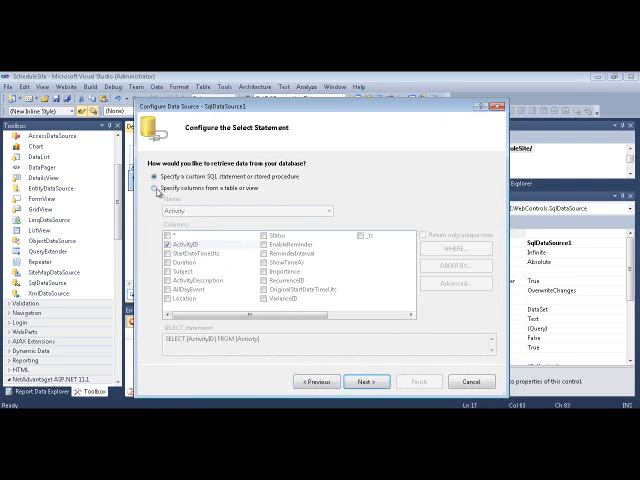
click(367, 381)
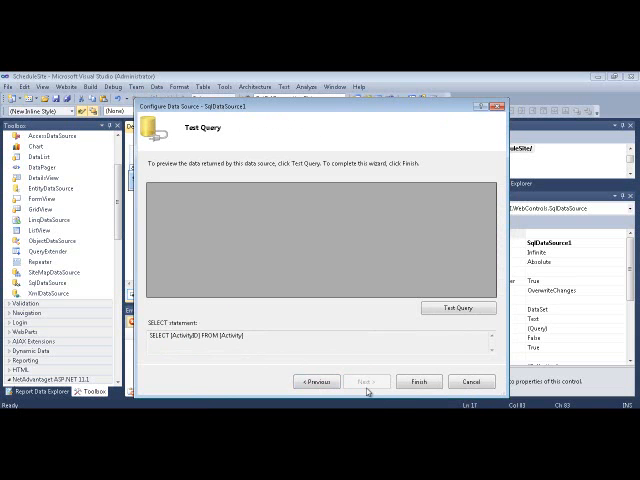
click(317, 381)
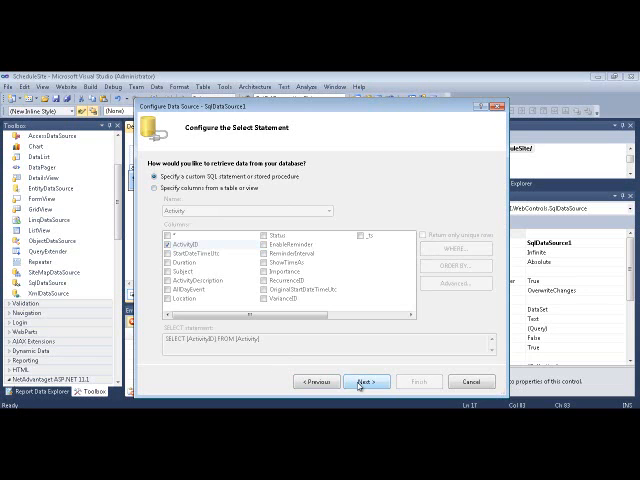
click(360, 381)
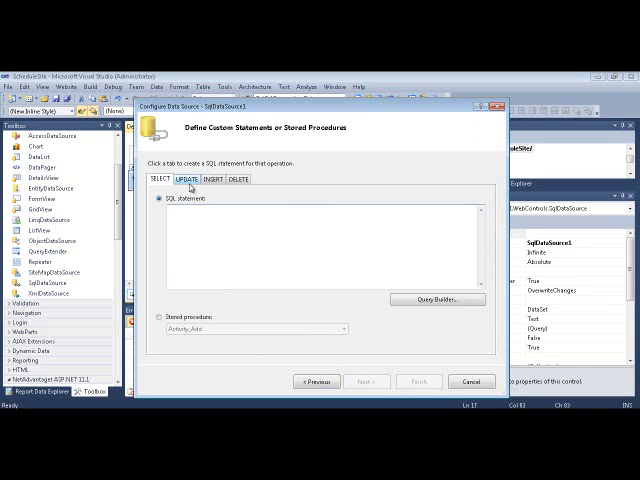
Build the query SELECT ActivityID FROM Activity WHERE 1=2 in the query builder
click(437, 299)
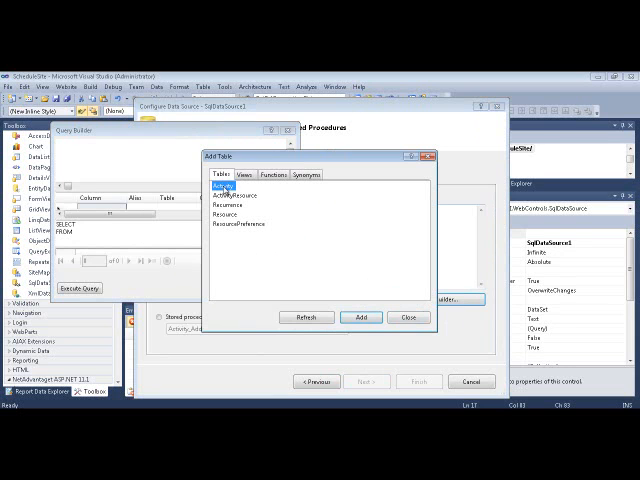
click(360, 317)
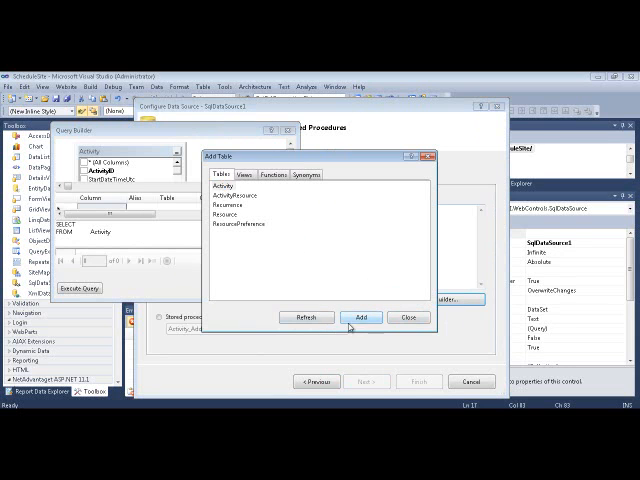
click(401, 317)
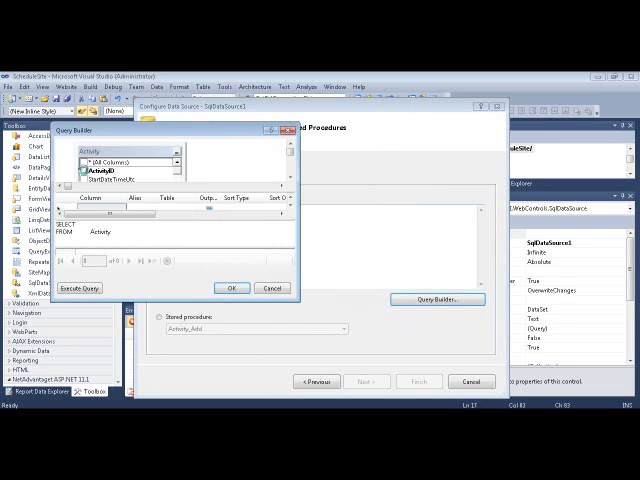
click(80, 172)
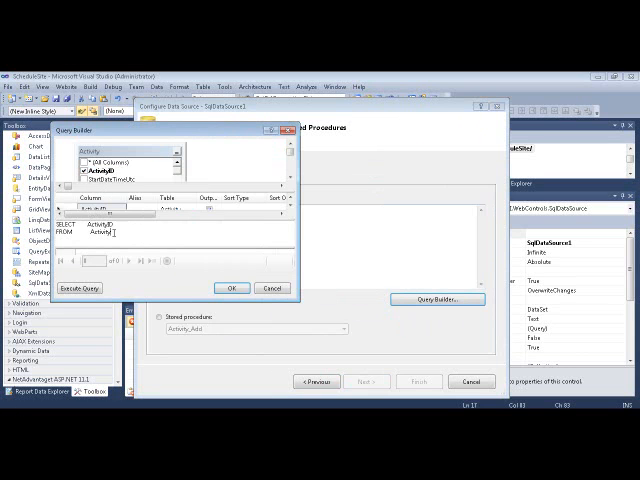
click(230, 288)
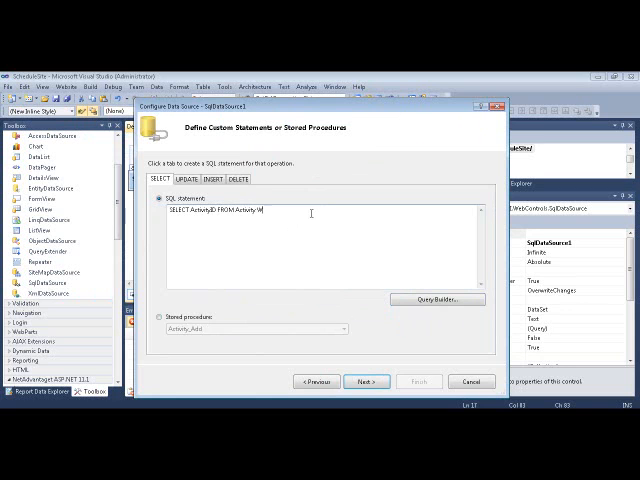
text(WHERE 1=)
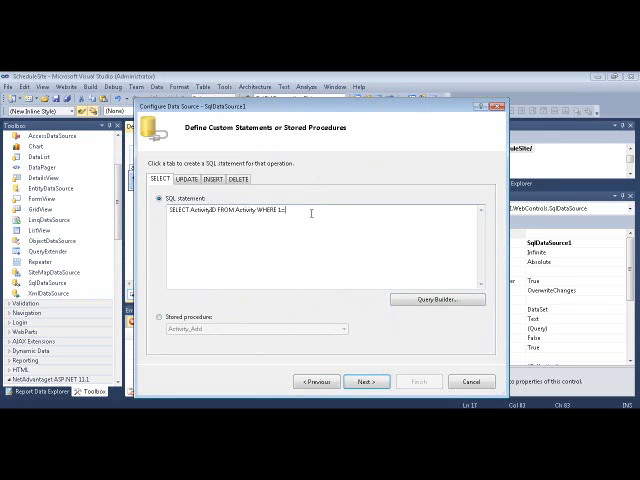
text(2)
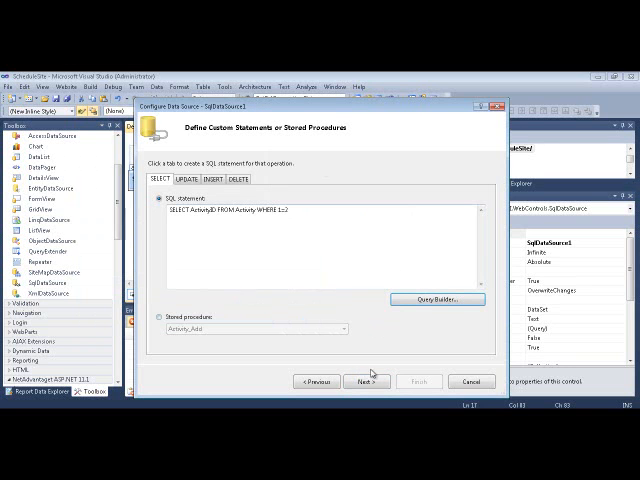
Test the query and finish the data source wizard
click(368, 381)
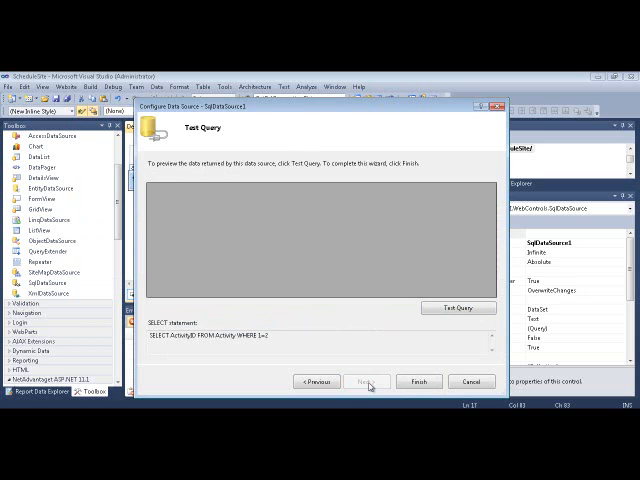
click(459, 308)
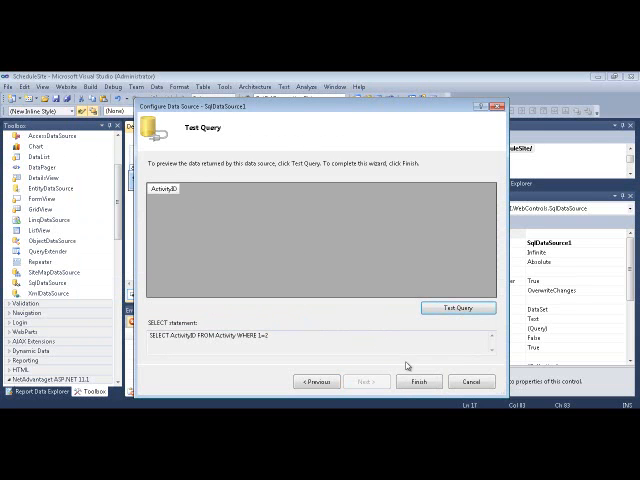
click(432, 381)
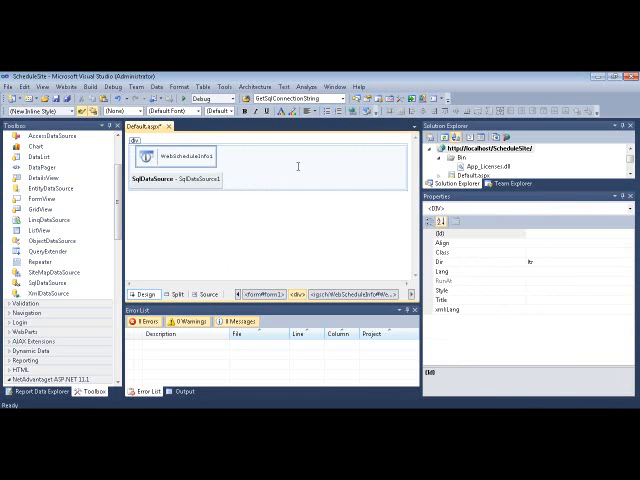
Place WebScheduleSqlClientProvider1 on Default.aspx next to SqlDataSource1
click(180, 180)
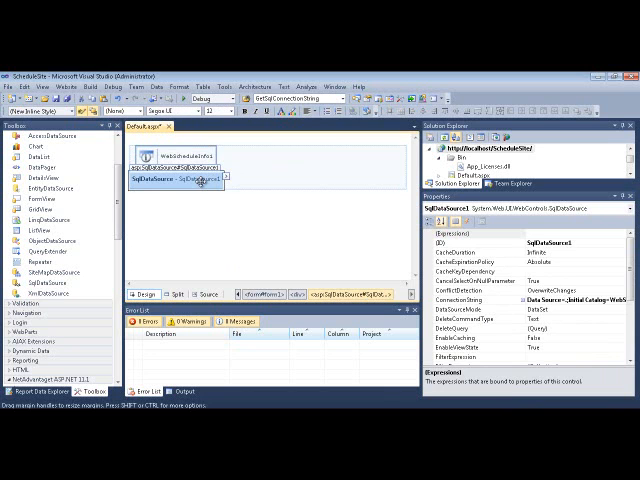
click(170, 158)
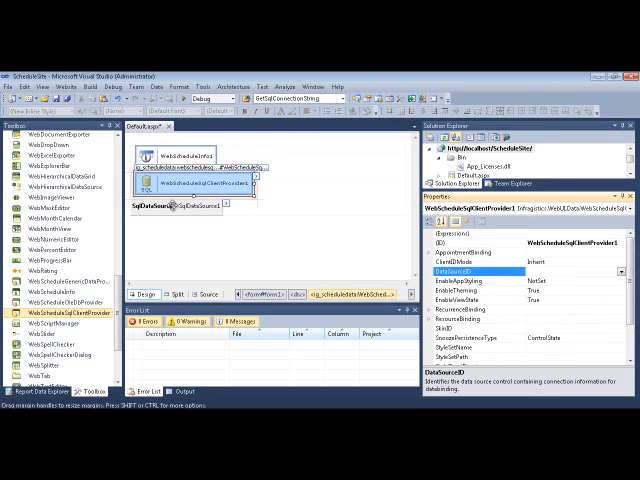
Set WebScheduleSqlClientProvider1's DataSourceID to SqlDataSource1, then review the page's controls
click(631, 270)
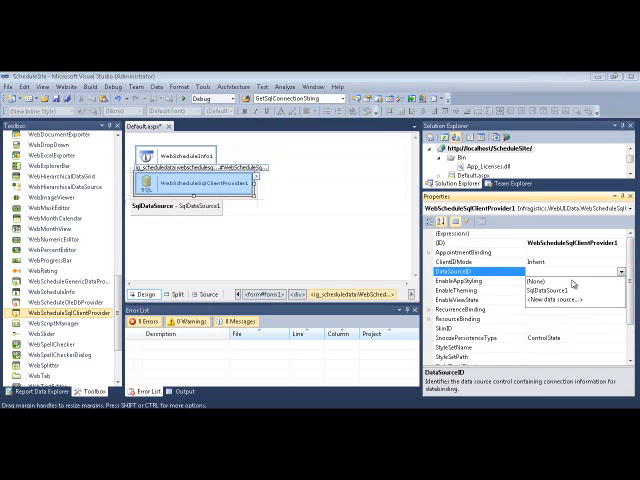
click(560, 289)
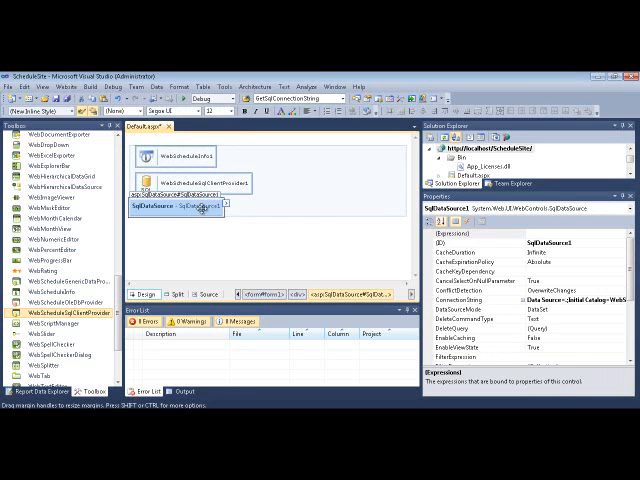
click(200, 183)
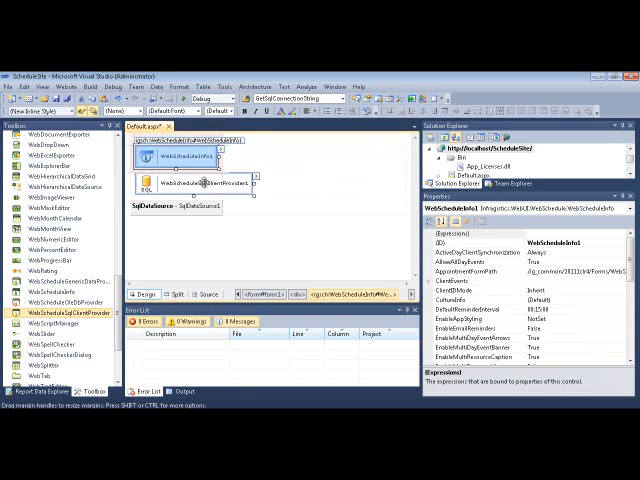
click(215, 185)
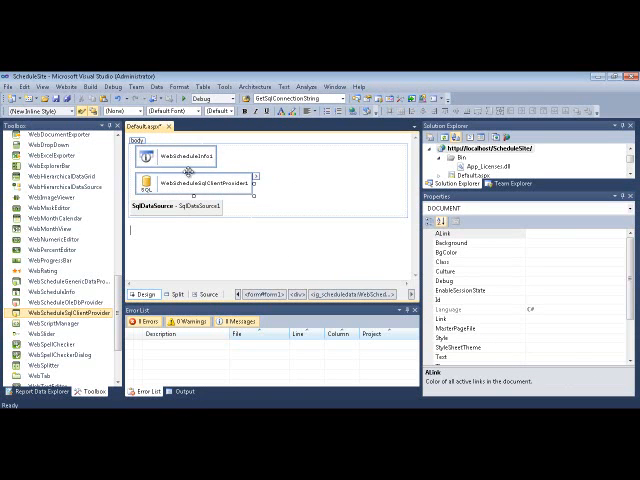
click(200, 188)
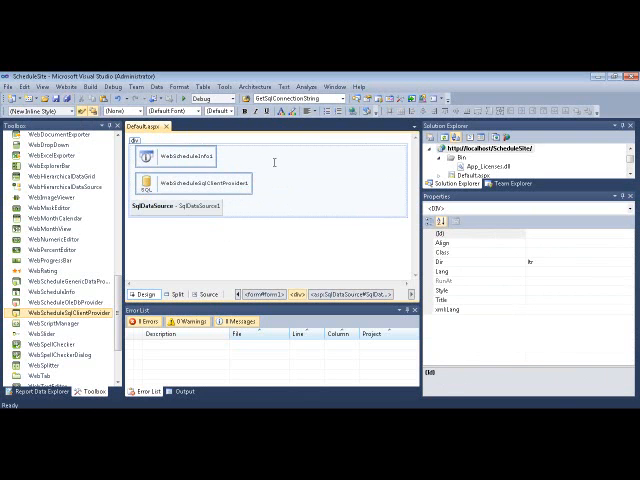
Place a WebCalendarView and WebDayView1 into the Default.aspx form markup
click(206, 293)
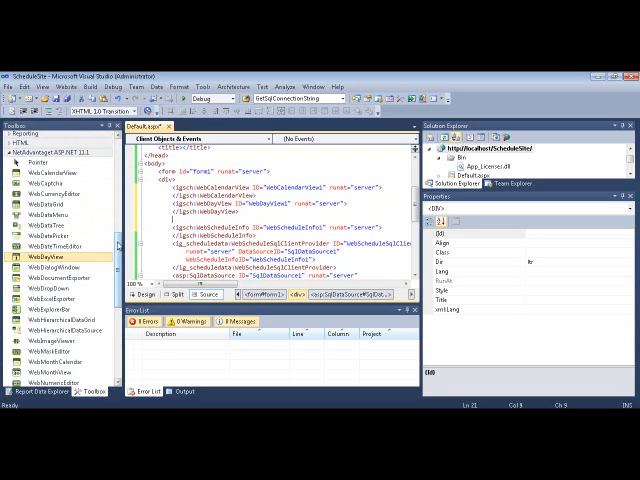
scroll(down, 3)
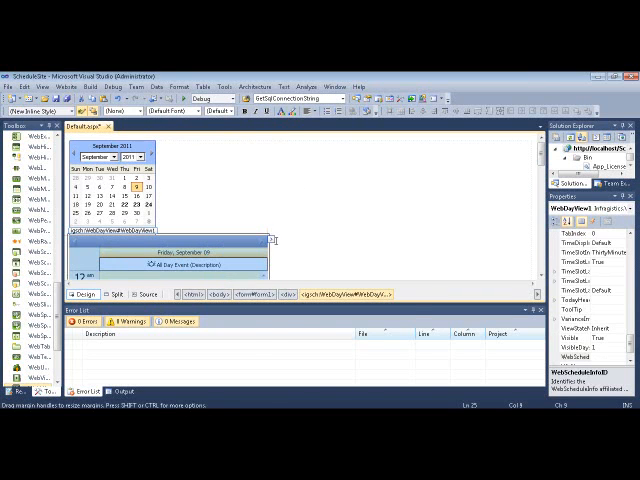
Add WebWeekView1 and WebMonthView1 below the day view and adjust their smart tag settings
click(277, 240)
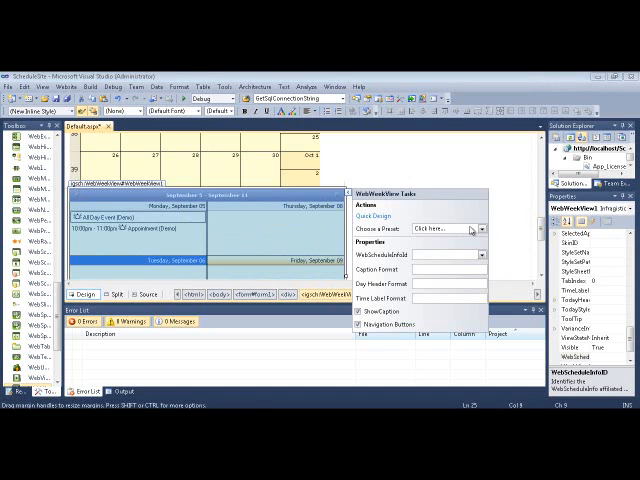
click(483, 230)
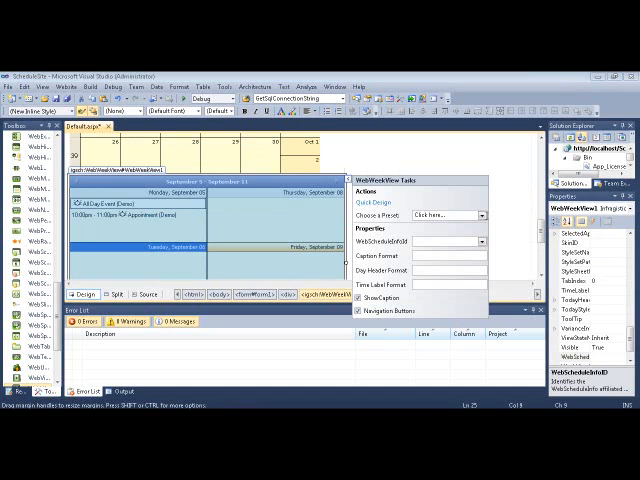
click(448, 241)
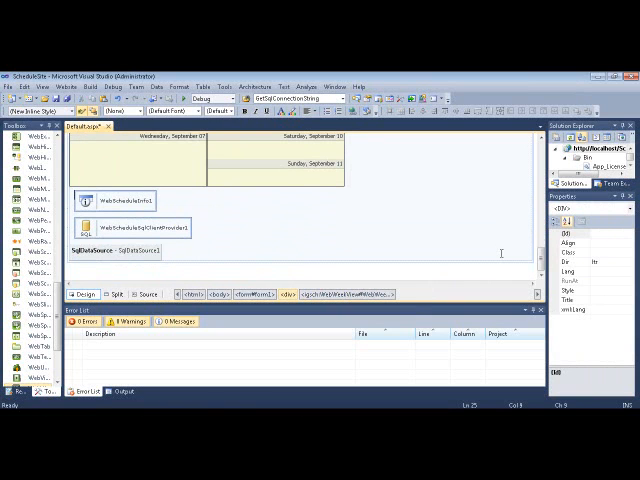
click(140, 227)
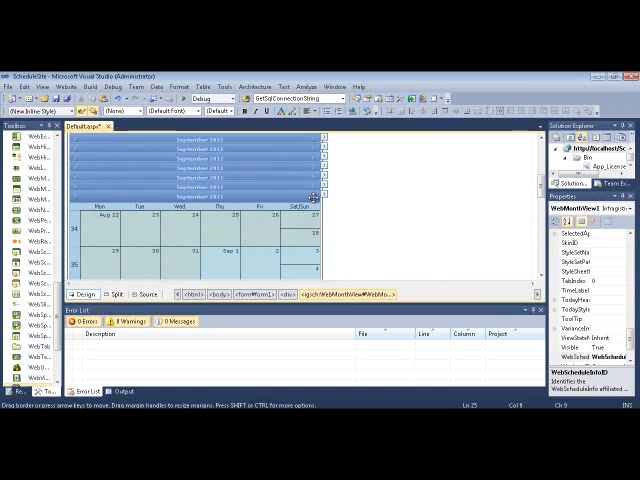
click(317, 192)
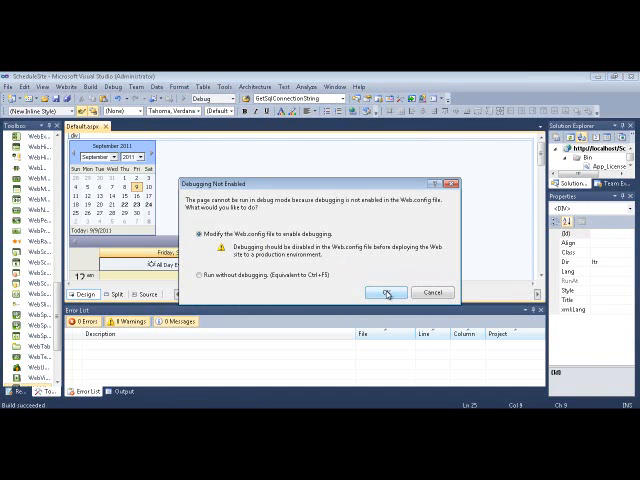
Enable debugging in Web.config and launch ScheduleSite in Internet Explorer
click(385, 292)
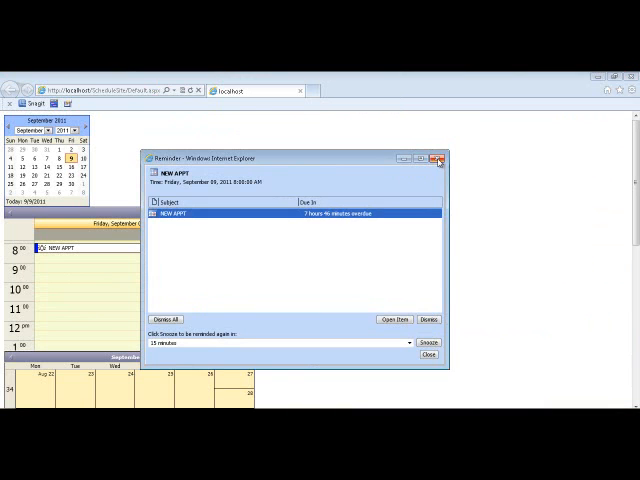
Close the NEW APPT reminder and switch to SQL Server Management Studio
click(441, 158)
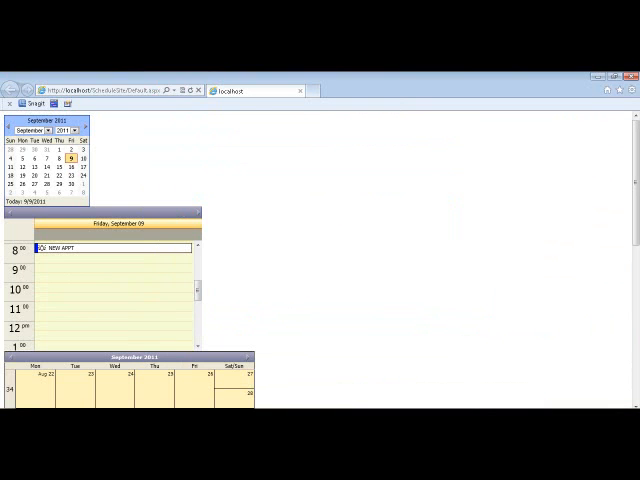
click(12, 470)
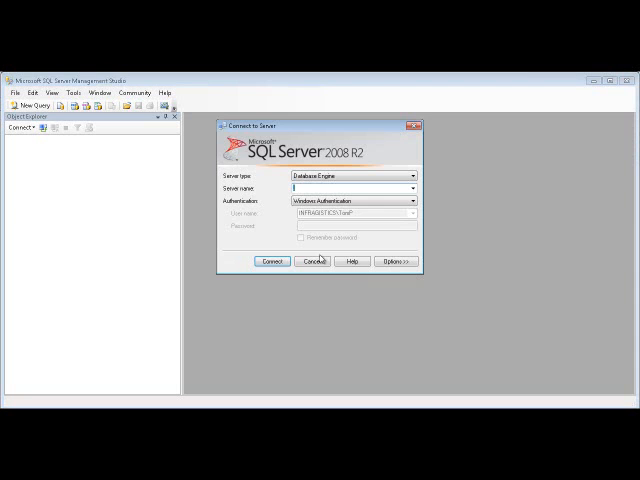
Connect to the server and run Select Top 1000 Rows on the schedule table
click(271, 261)
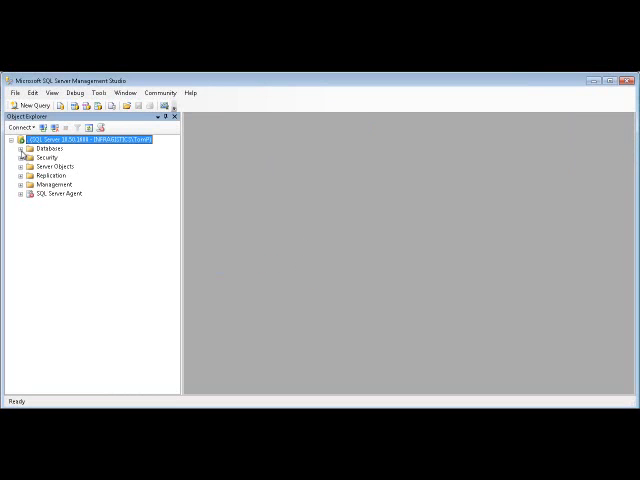
click(25, 148)
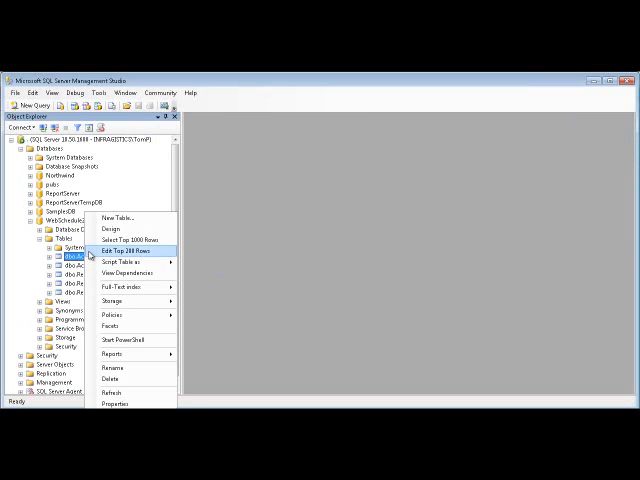
mouse_move(135, 251)
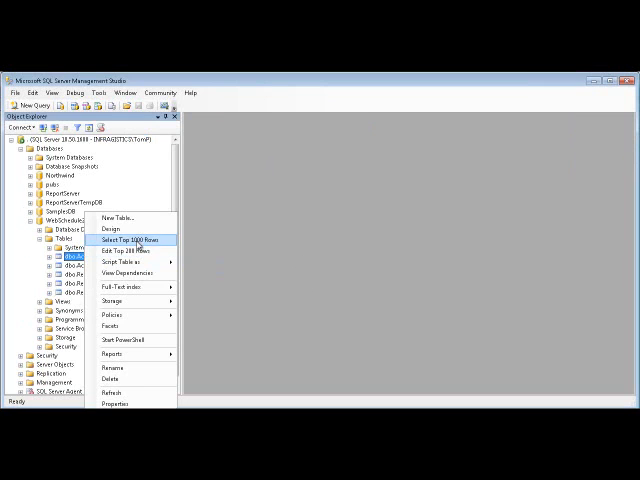
click(128, 238)
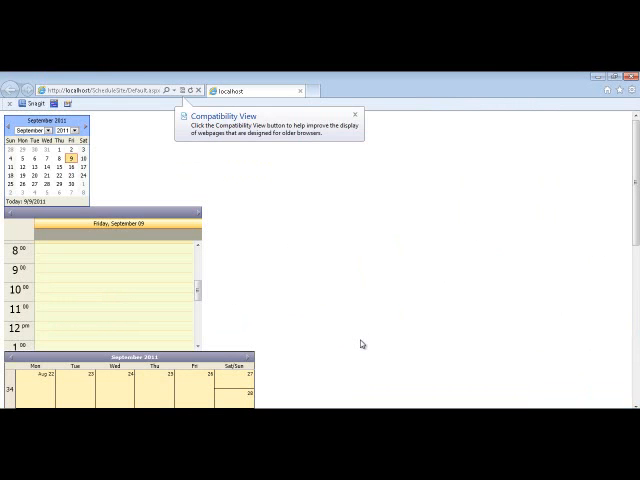
mouse_move(348, 239)
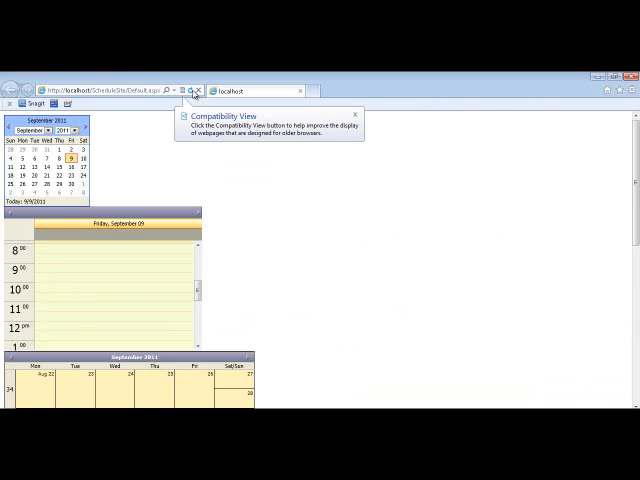
mouse_move(235, 286)
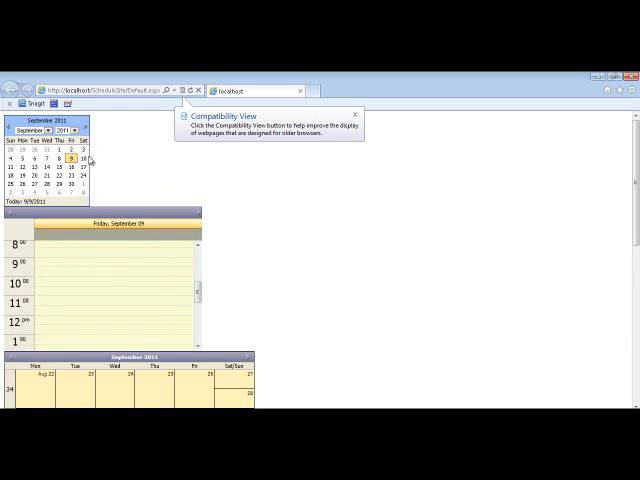
Pick dates in the month calendar, showing September 8 and then August 26
click(61, 160)
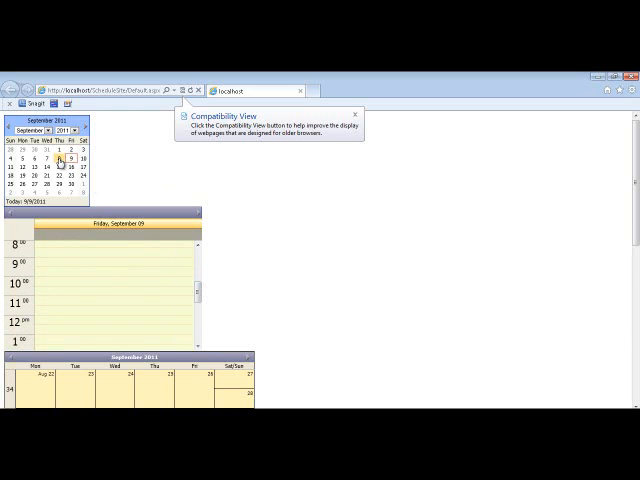
click(62, 170)
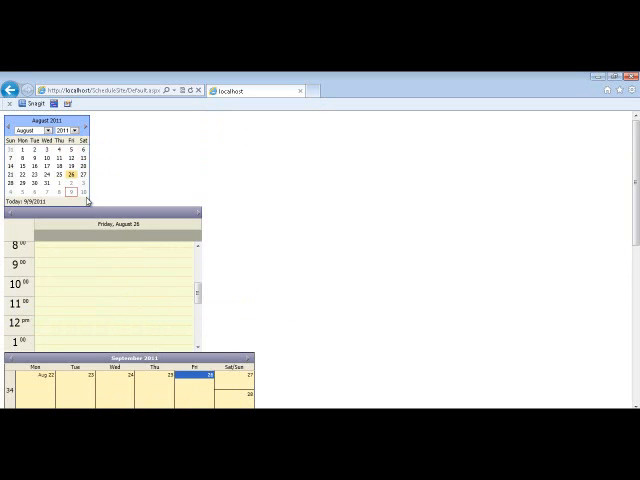
click(42, 168)
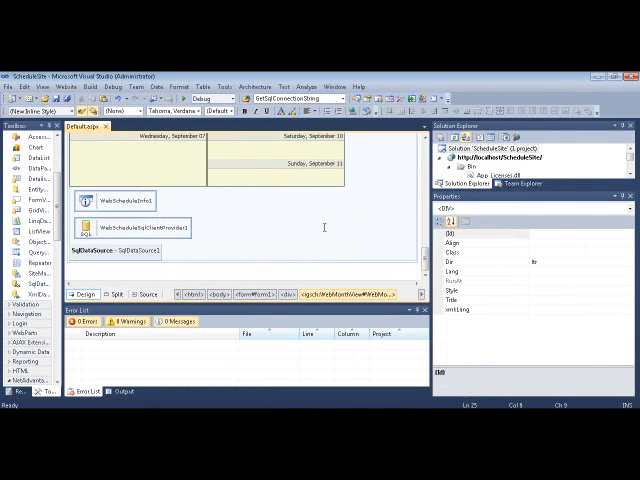
click(130, 200)
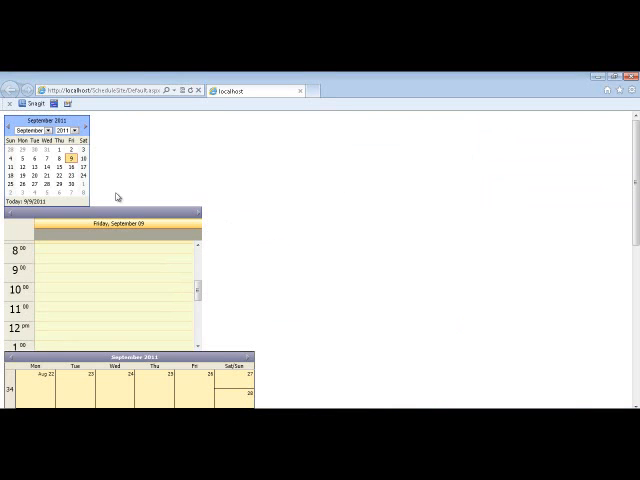
Select September 28, then navigate to August and select the 9th
click(48, 160)
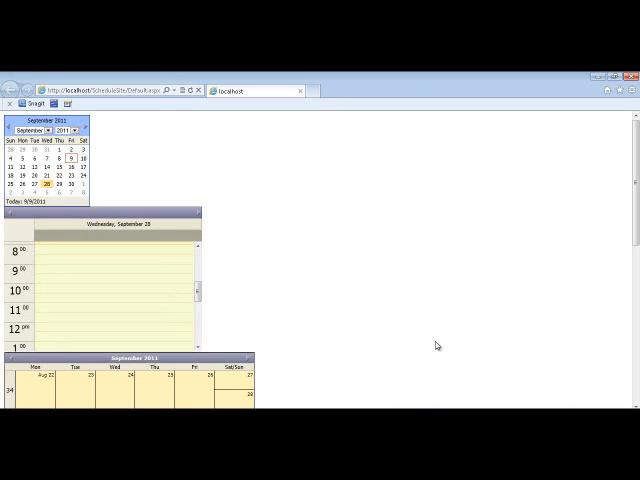
click(59, 185)
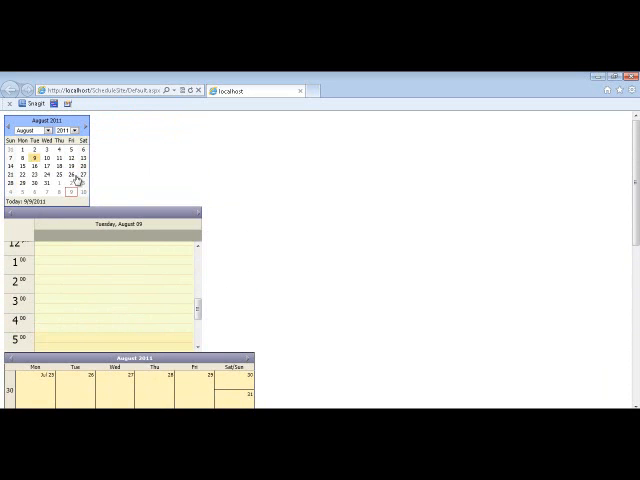
click(58, 175)
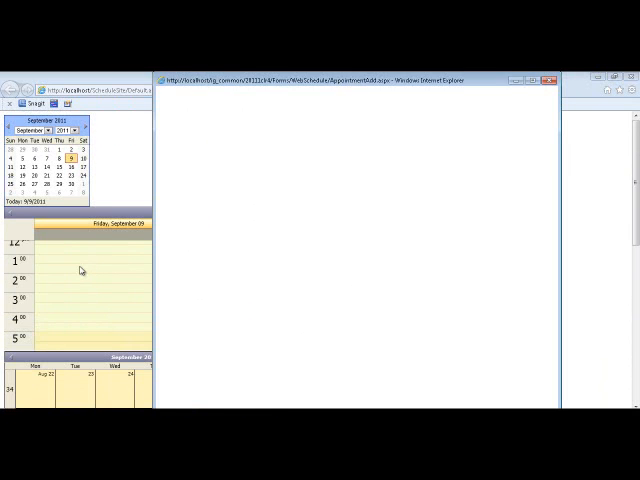
Open a new Friday 1:30–2:00 PM appointment and reposition its window
click(80, 271)
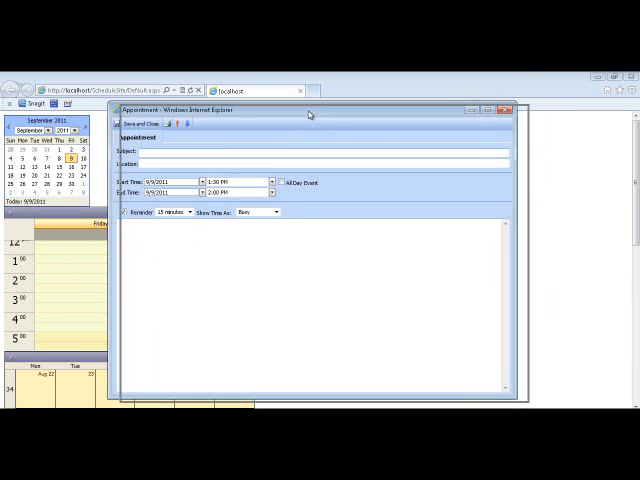
drag(310, 111, 320, 123)
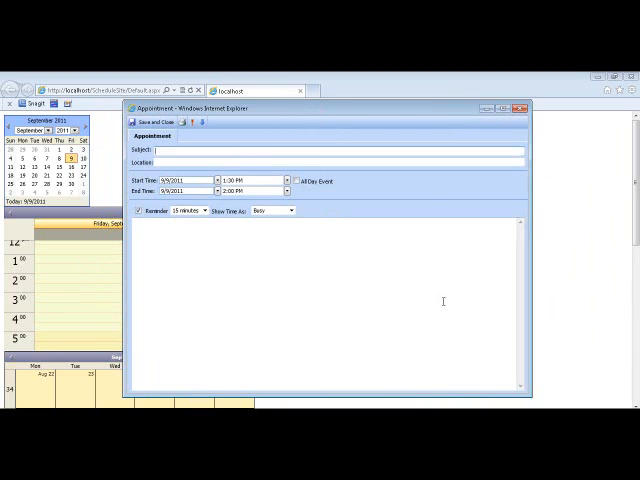
Enter subject 'Dance party @ Tom's house', location 'Tom's House', All Day, and a dance-shoes note
text(This is a)
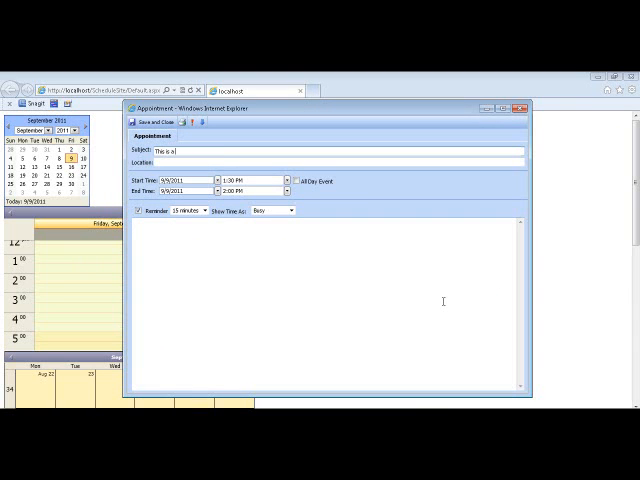
text(new appt)
click(326, 303)
text(Bring )
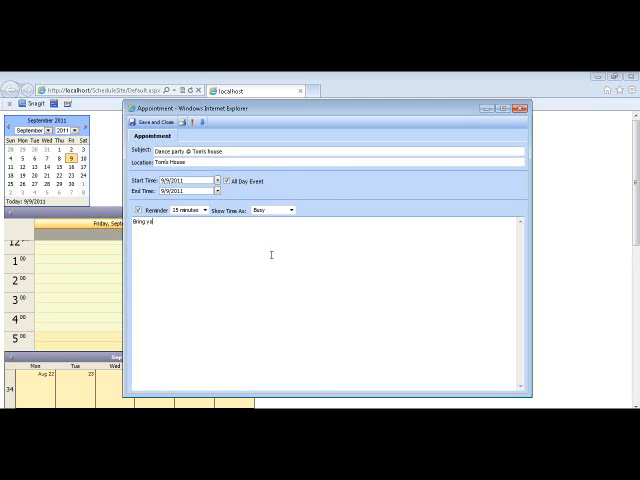
text(your dance shoes and)
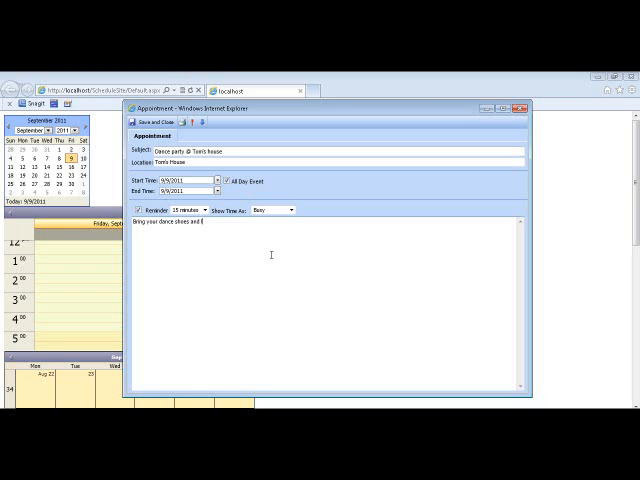
Finish the 'liquor' note, save the dance party, and select it on Friday
text(liquor)
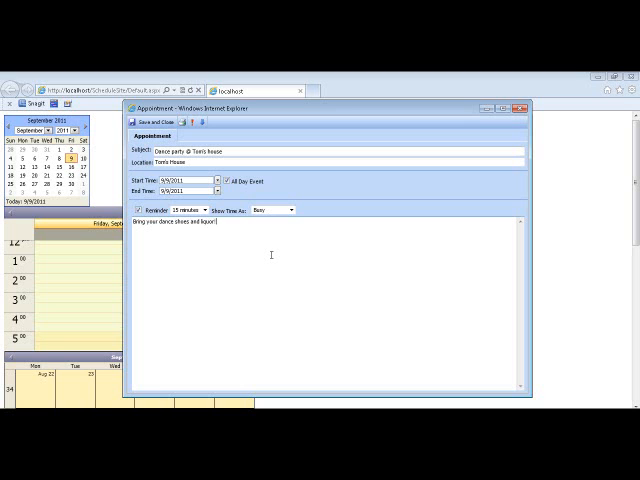
click(149, 124)
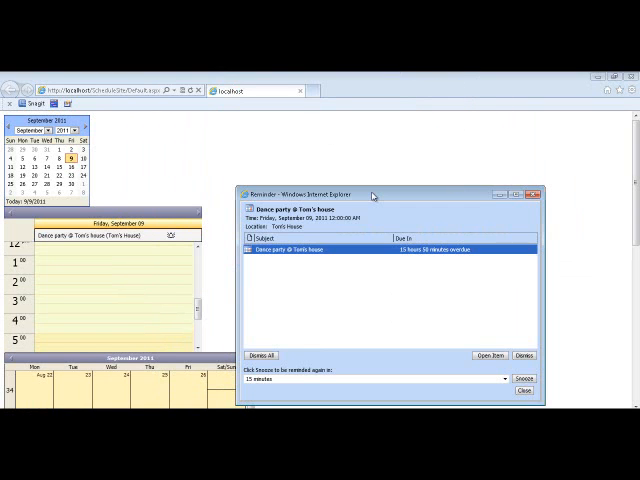
mouse_move(485, 273)
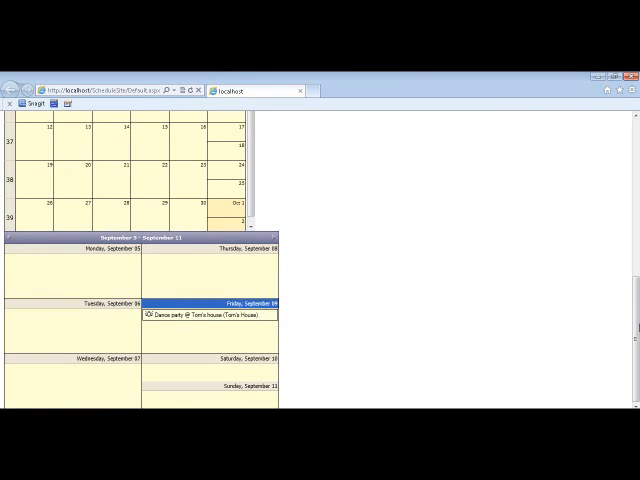
click(210, 318)
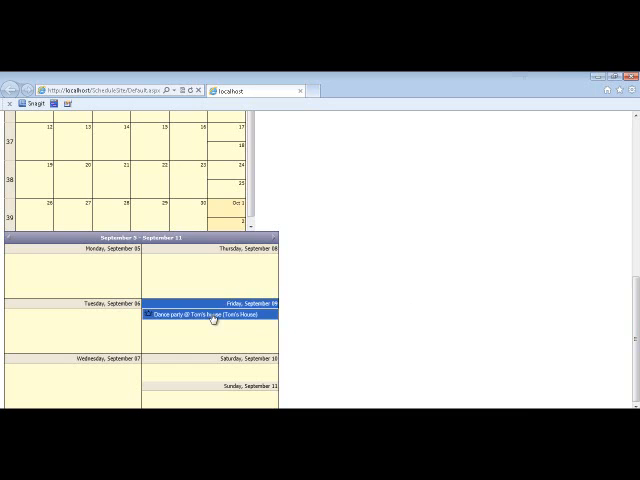
Extend the dance party's end time to 9/16/2011 and view it spanning the month view
double_click(213, 317)
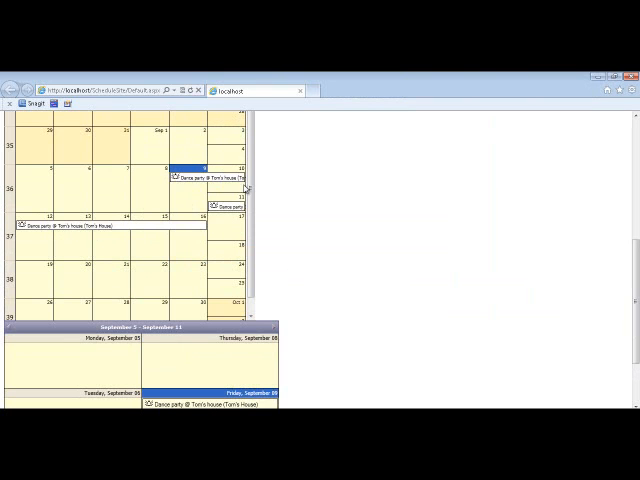
scroll(down, 3)
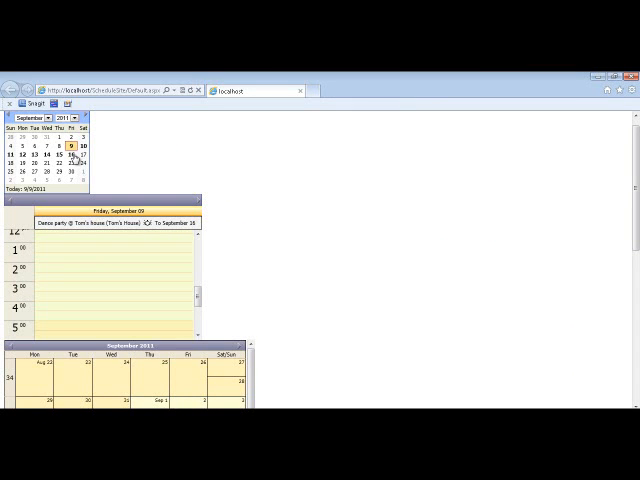
mouse_move(449, 391)
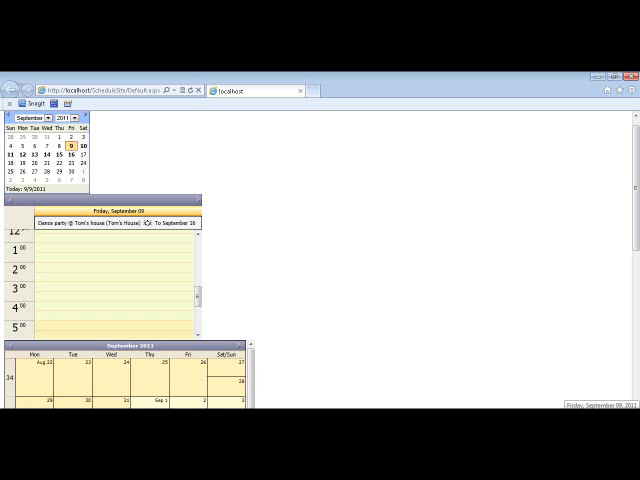
mouse_move(581, 189)
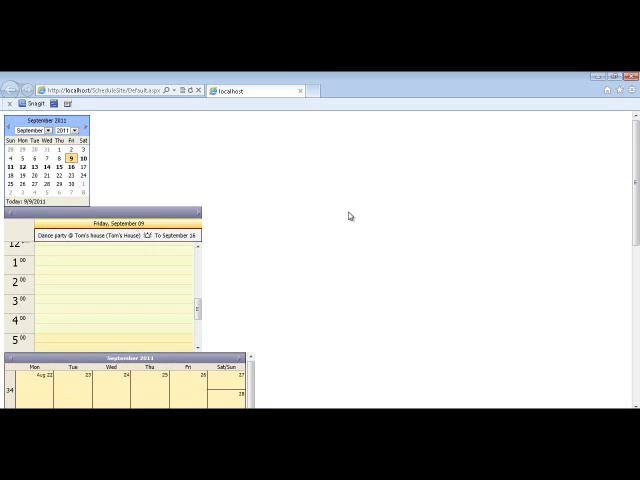
mouse_move(353, 291)
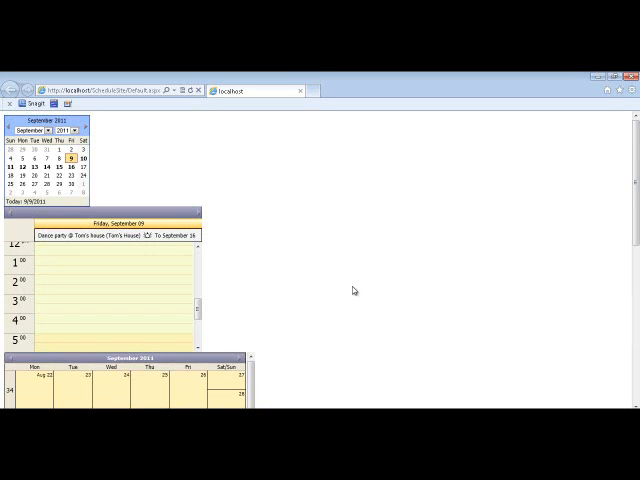
mouse_move(336, 296)
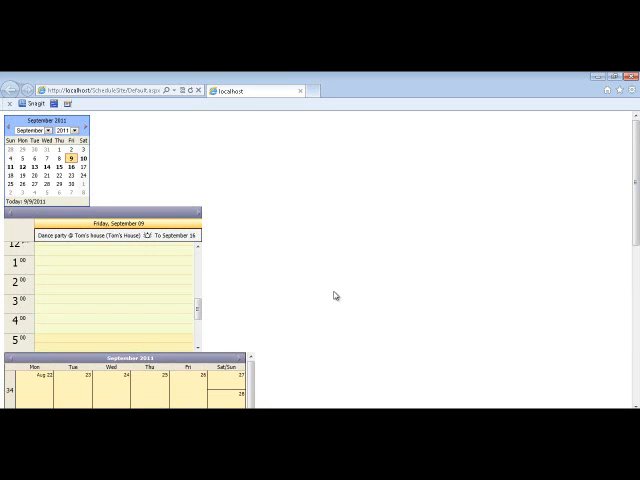
mouse_move(282, 239)
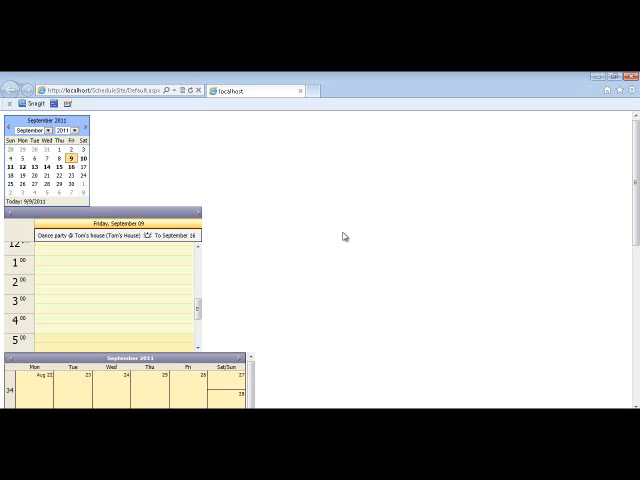
mouse_move(350, 240)
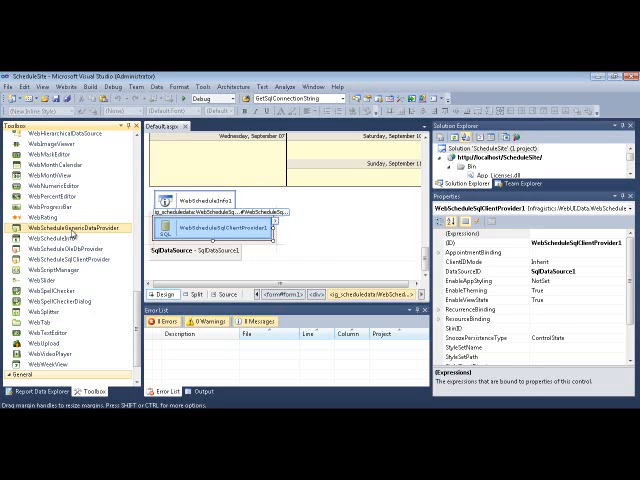
mouse_move(72, 232)
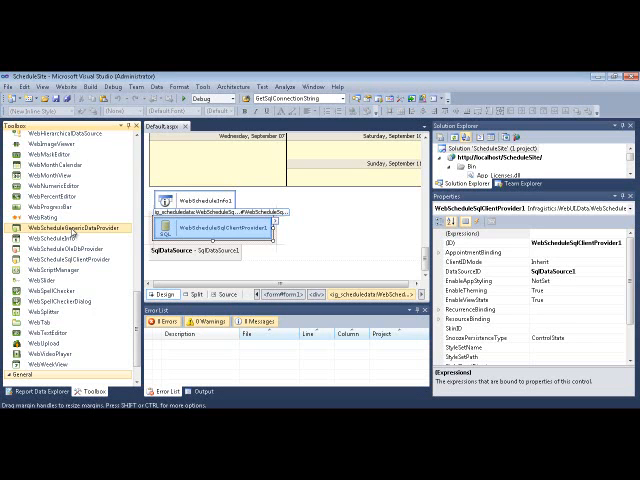